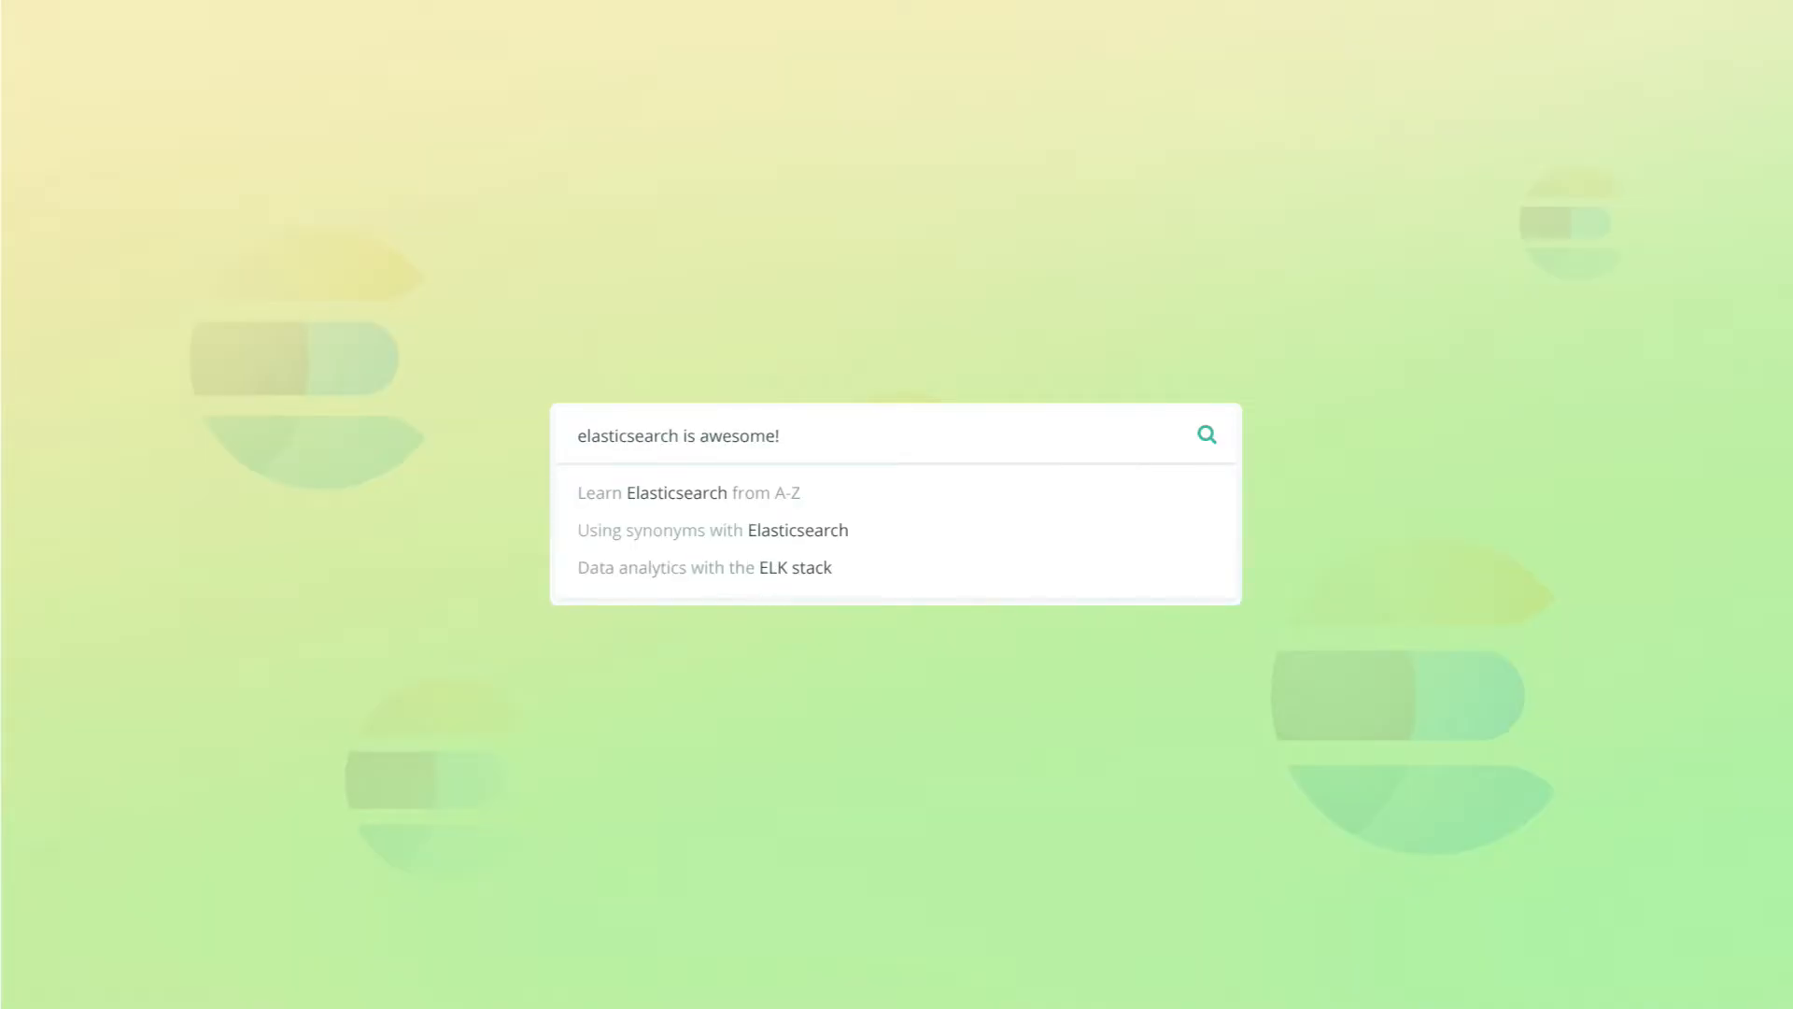
left_click(801, 435)
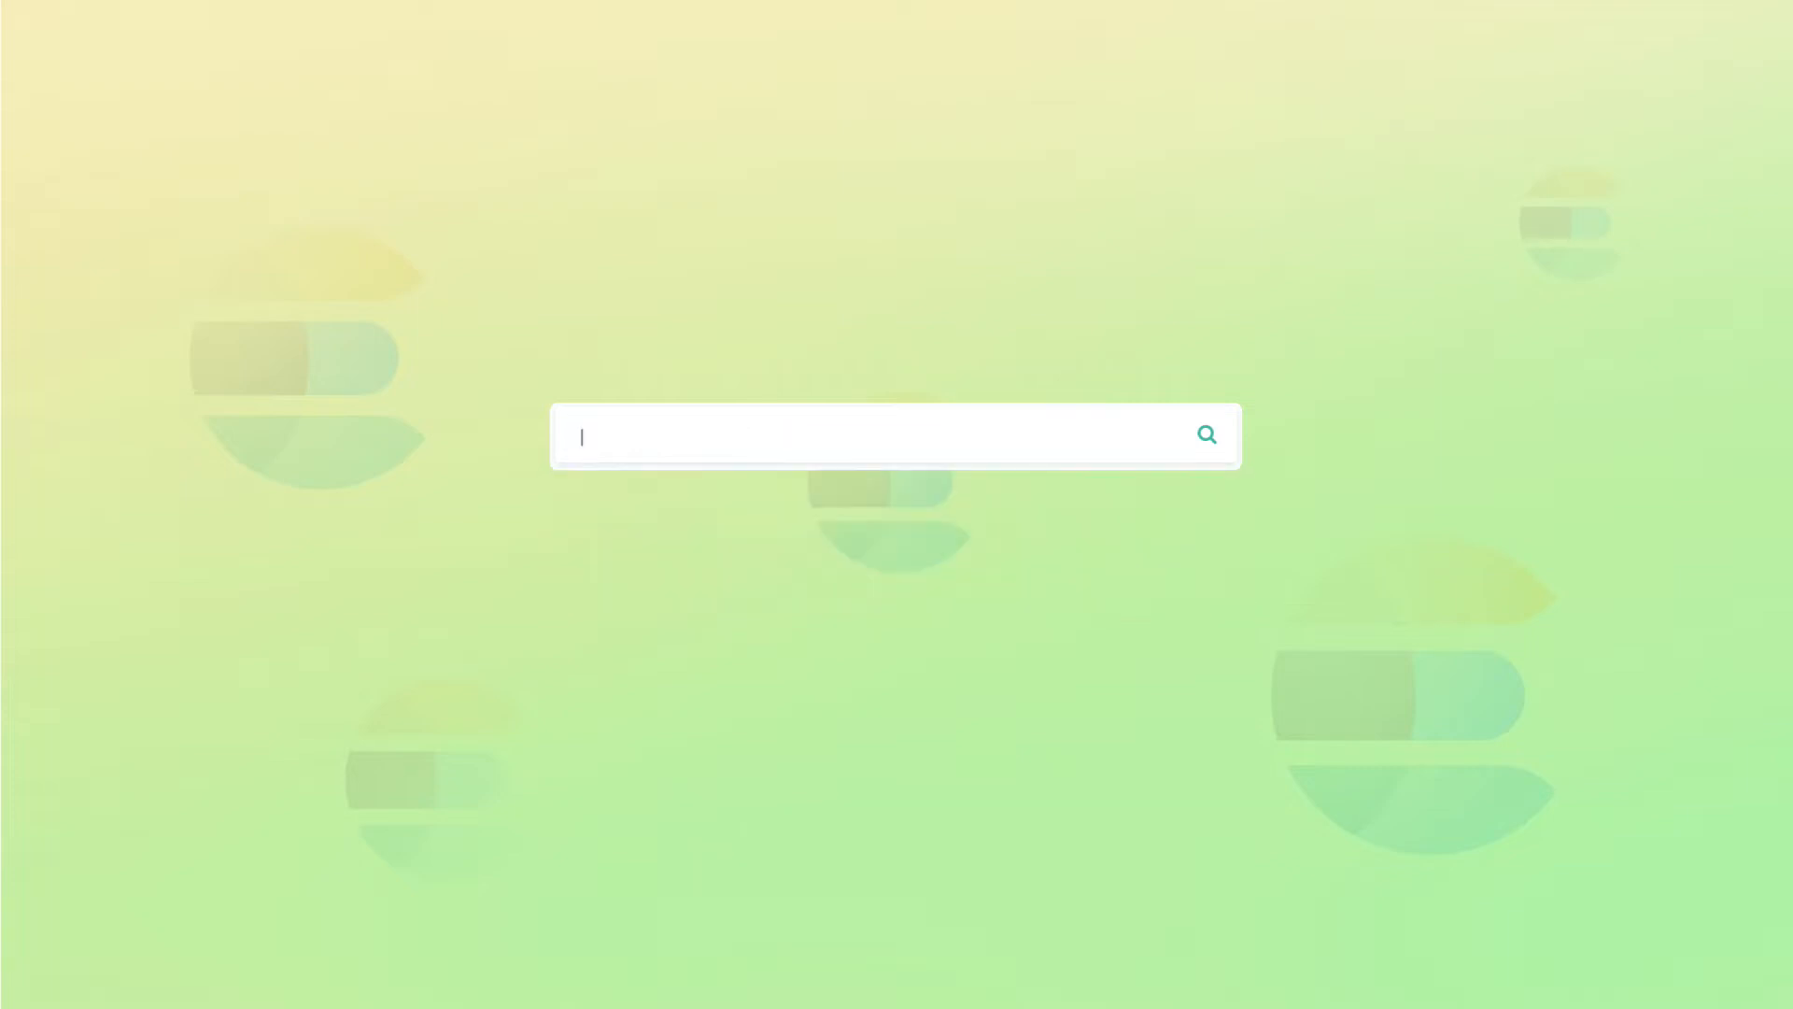
type("elasticsearch is awesome!")
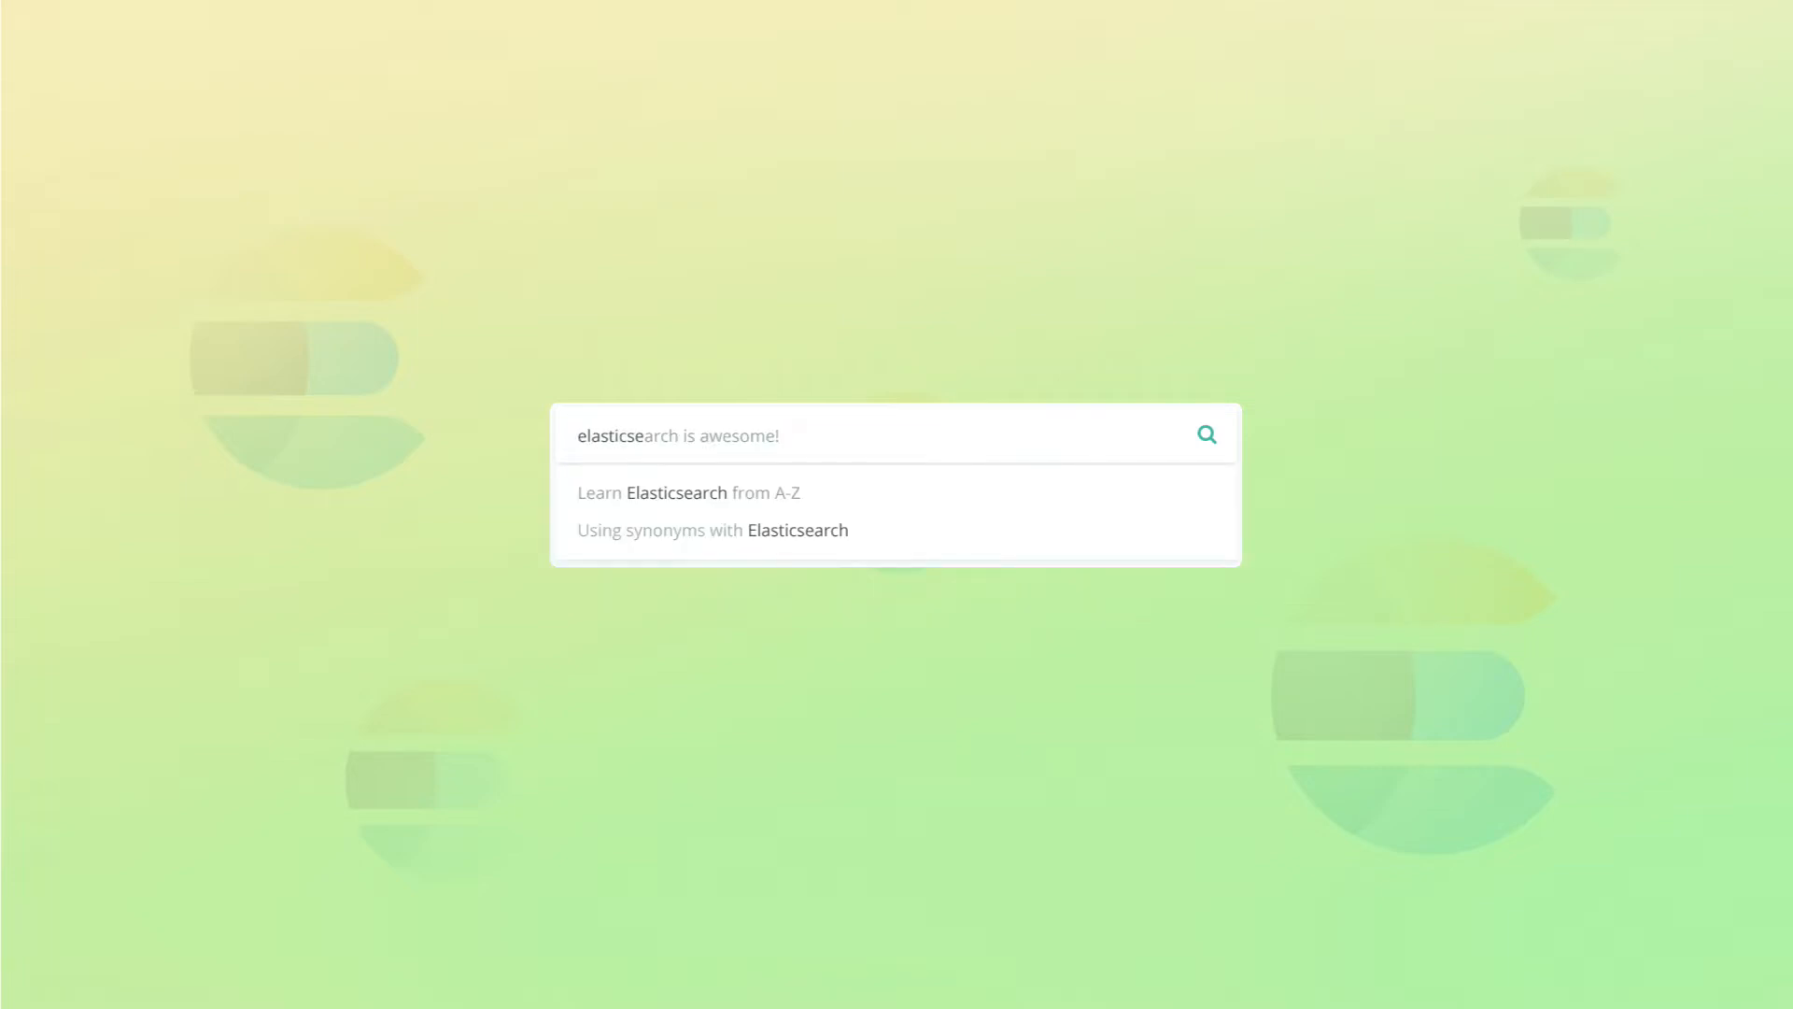